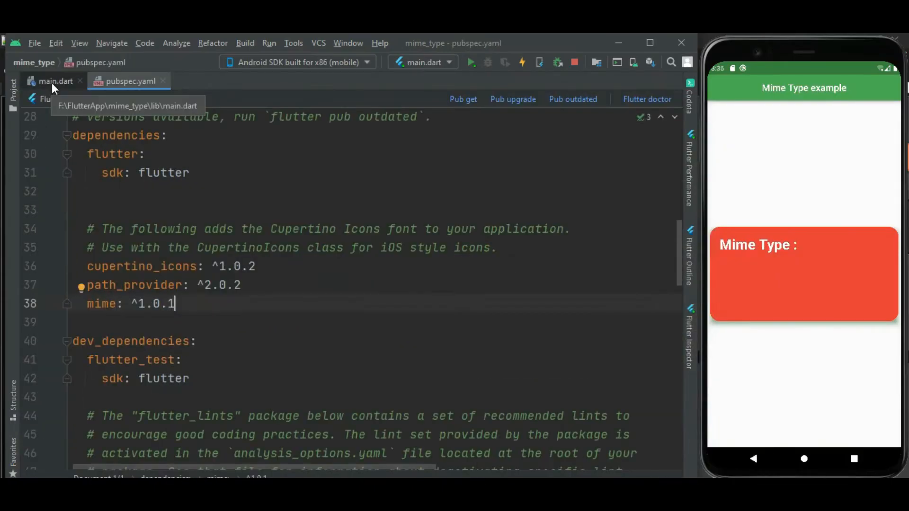
Switch the editor from pubspec.yaml to the main.dart tab
left_click(53, 81)
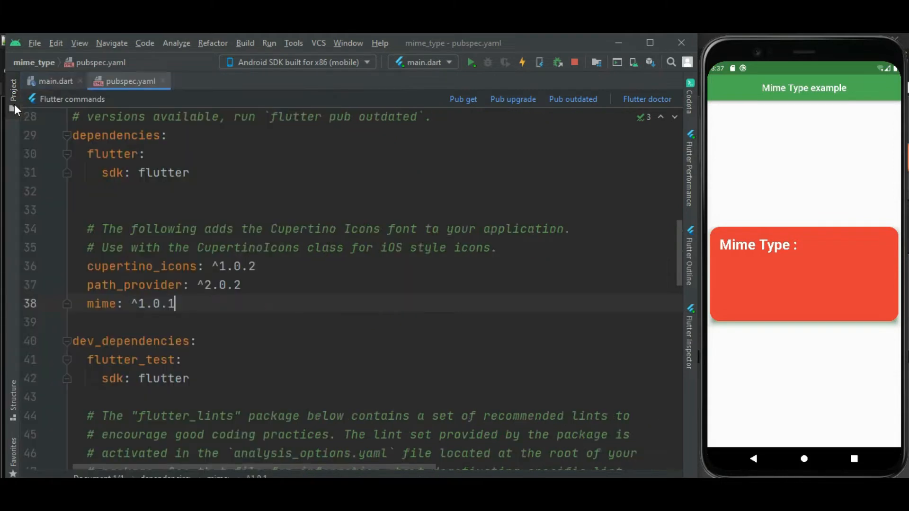
left_click(52, 81)
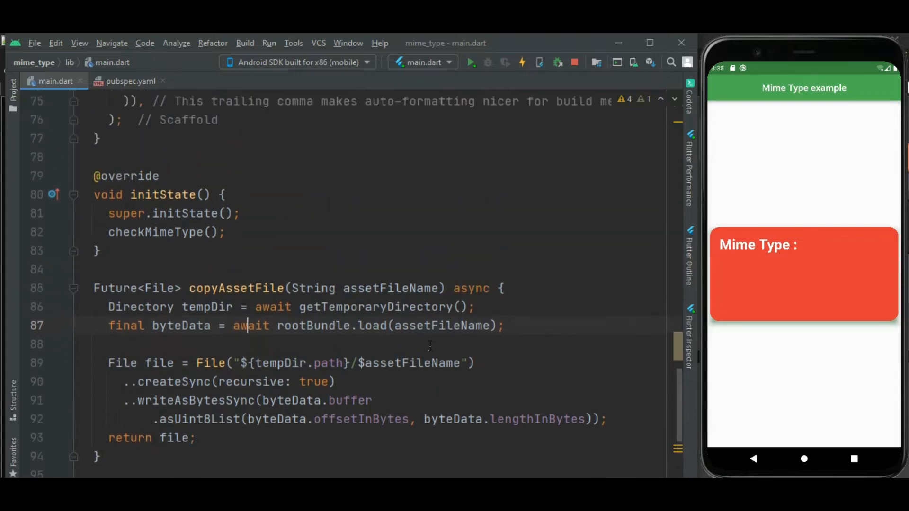
scroll("down", 3)
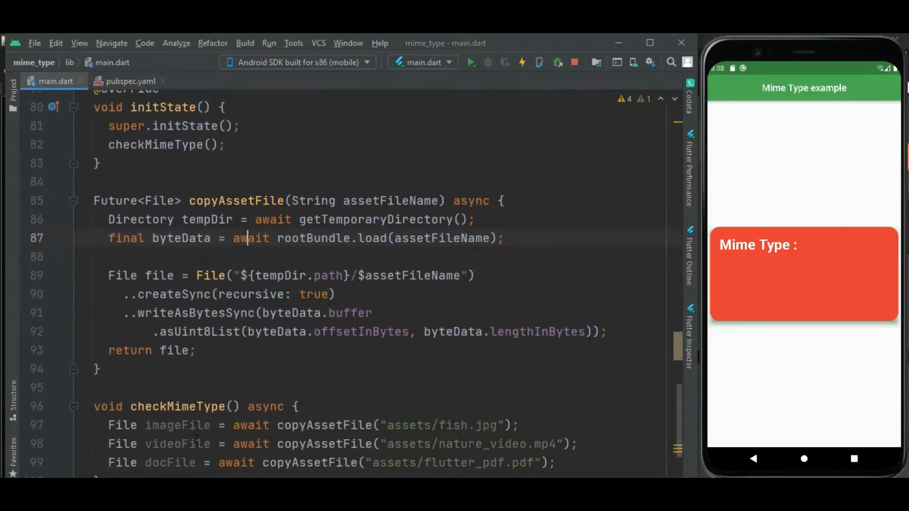
scroll("down", 3)
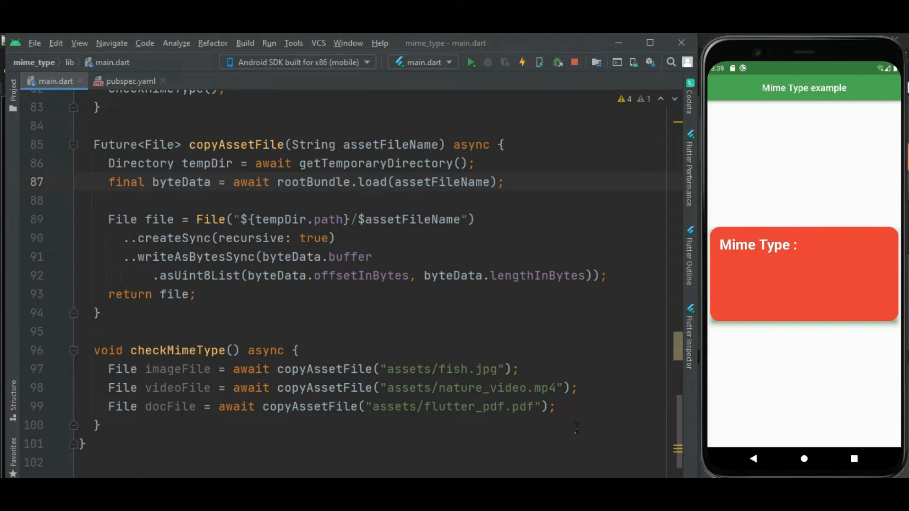
mouse_move(590, 419)
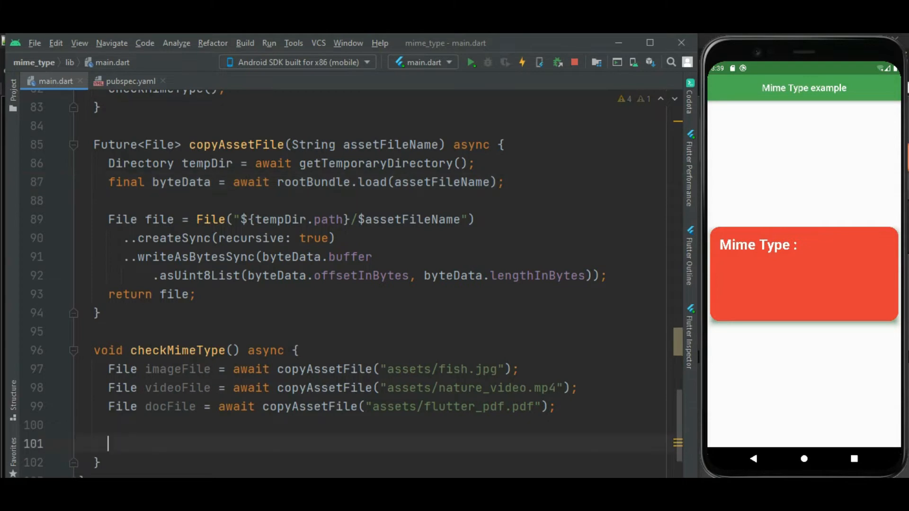
Add lookupMimeType(imageFile.path) inside checkMimeType using autocomplete
type("LookupMimeType(imageFile")
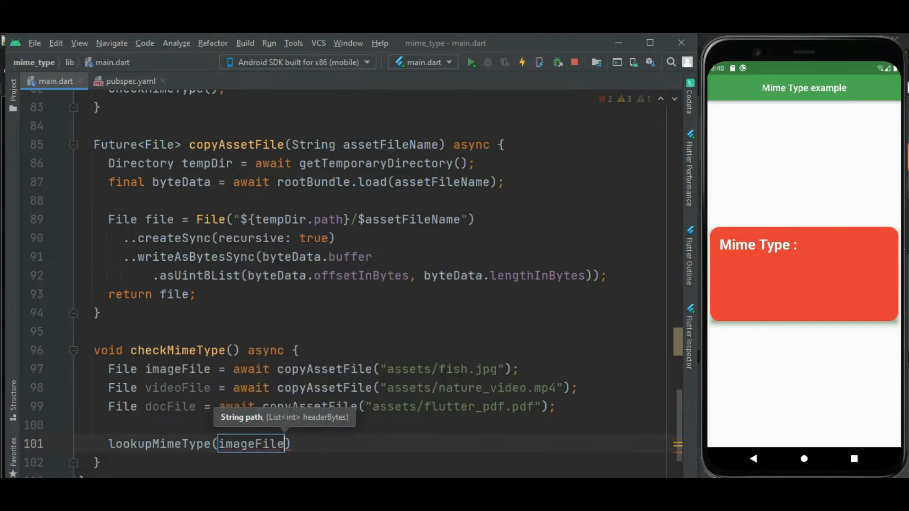
type(".path")
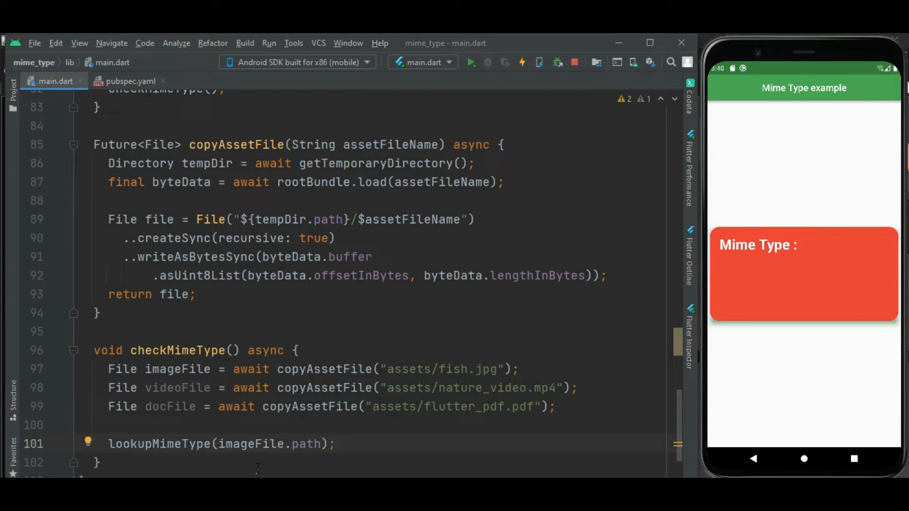
mouse_move(244, 471)
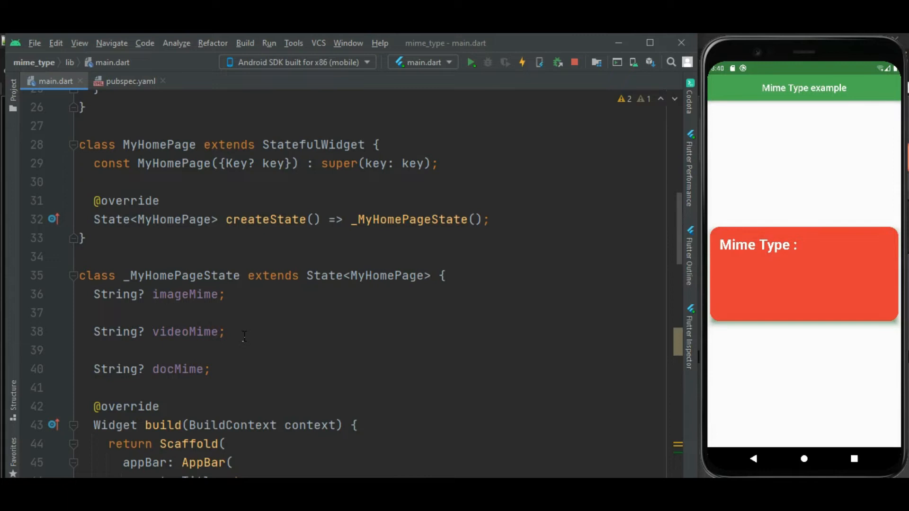
mouse_move(247, 374)
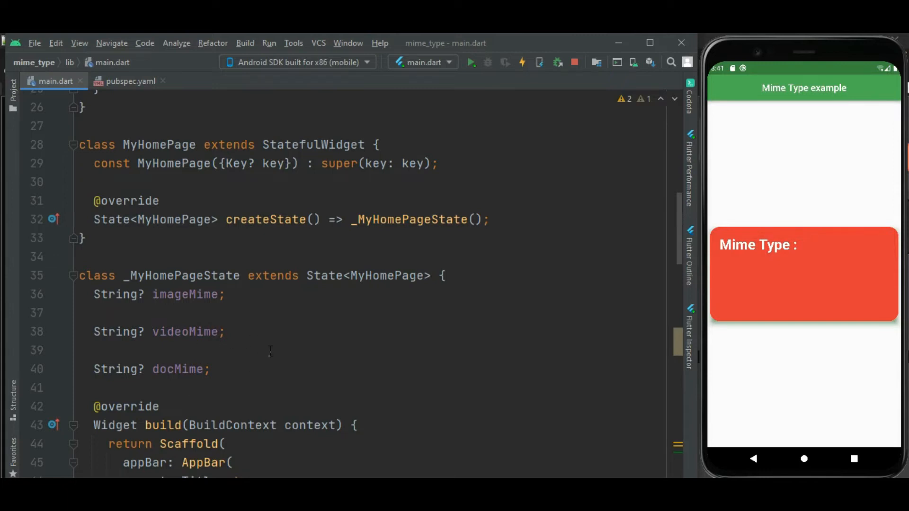
scroll("down", 3)
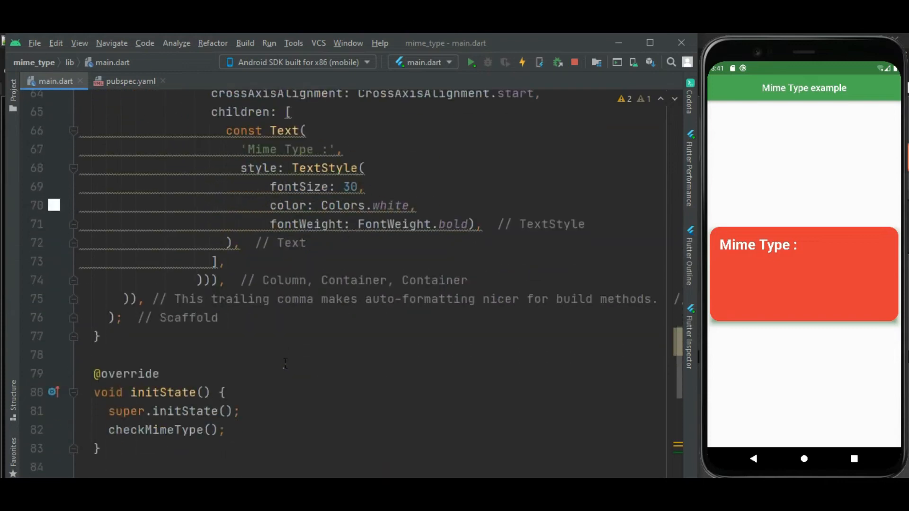
scroll("down", 3)
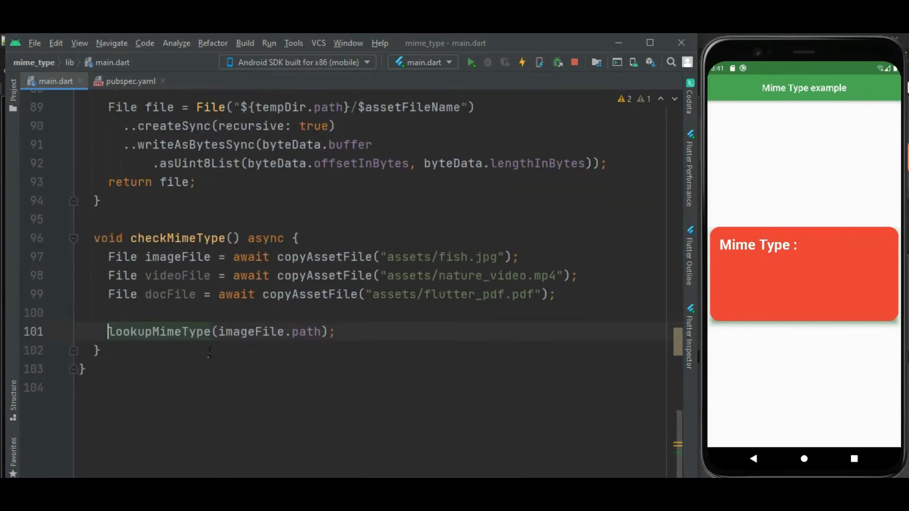
Assign the image lookup to imageMime and add videoMime = lookupMimeType(videoFile.path)
type("imageMime =")
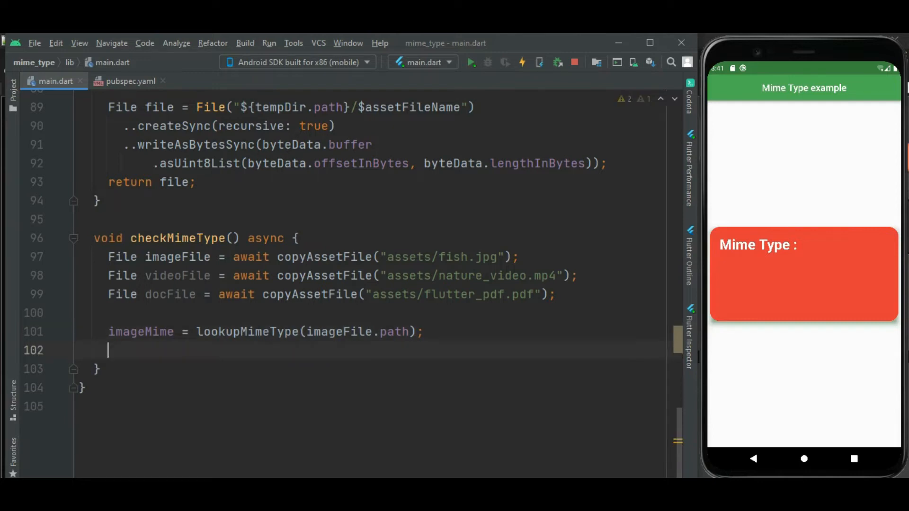
type("videoMime = loo")
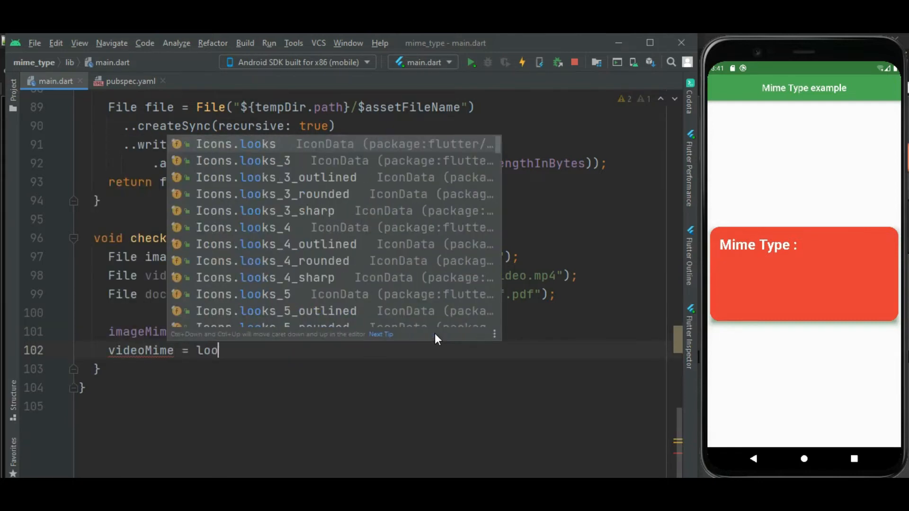
key("Tab")
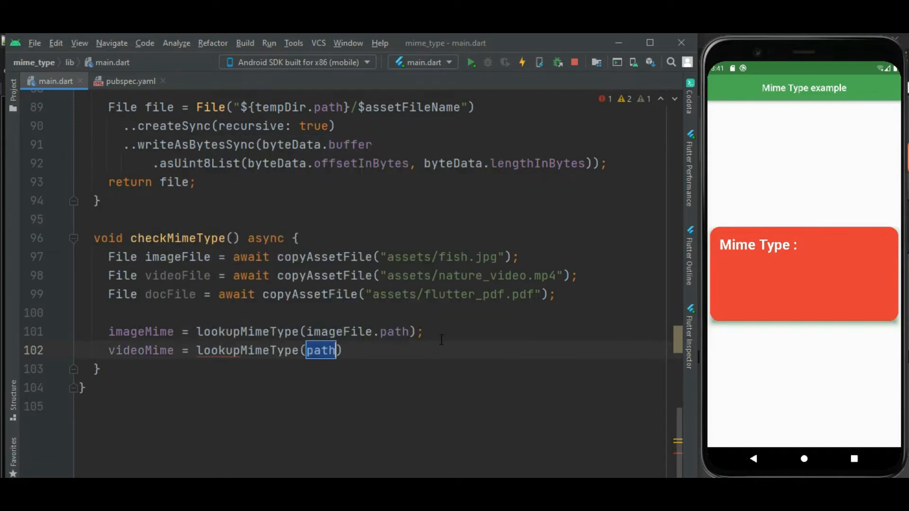
type("videoFile.")
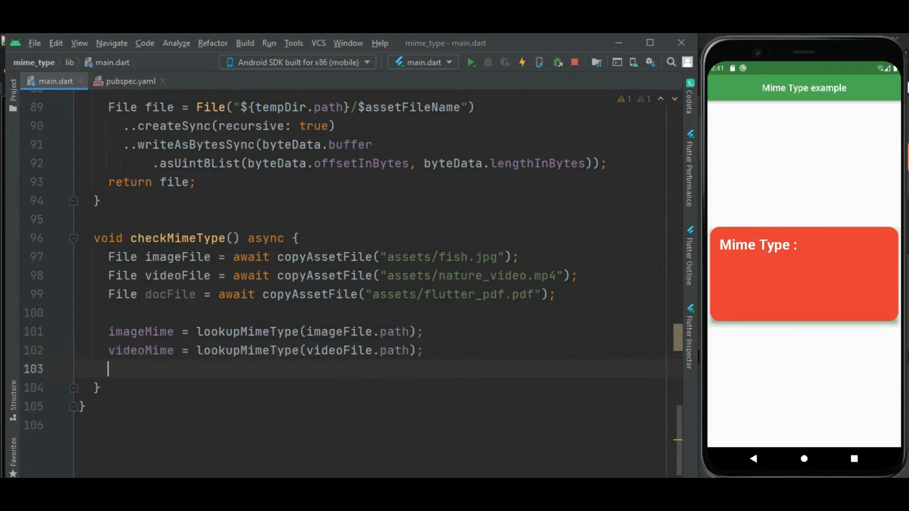
Add docMime = lookupMimeType(docFile.path); and begin a setState call
type("d")
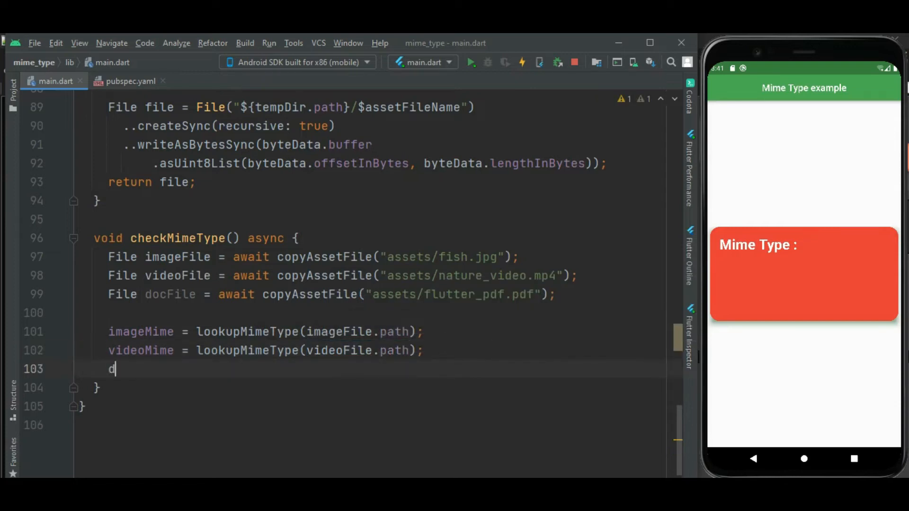
type("ocMime")
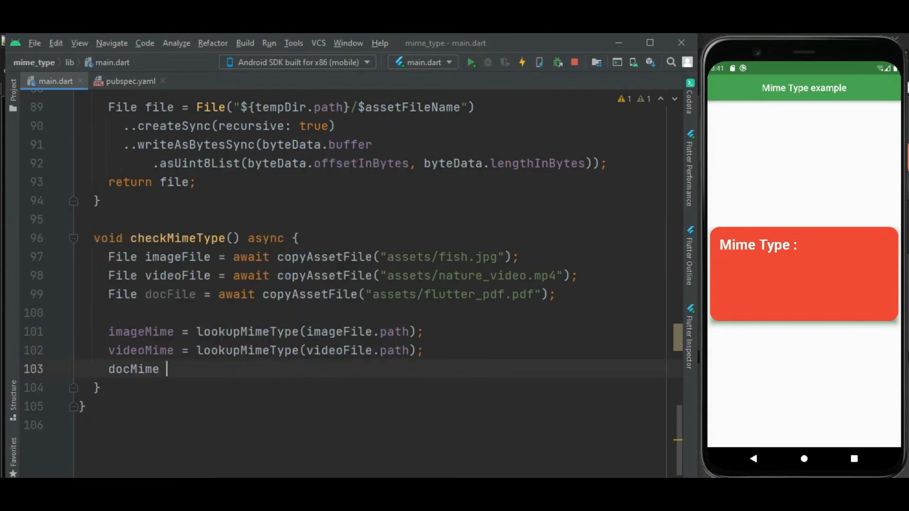
type("= lo")
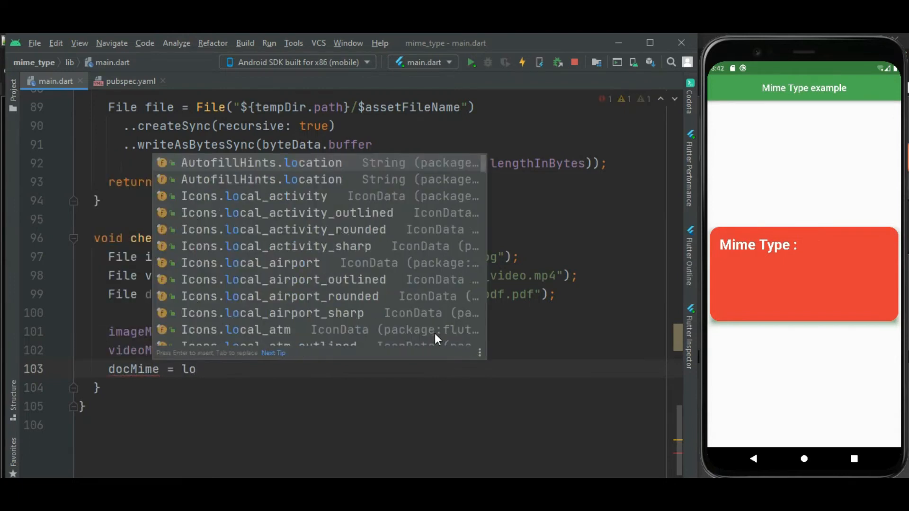
type("okupMimeType(docFile")
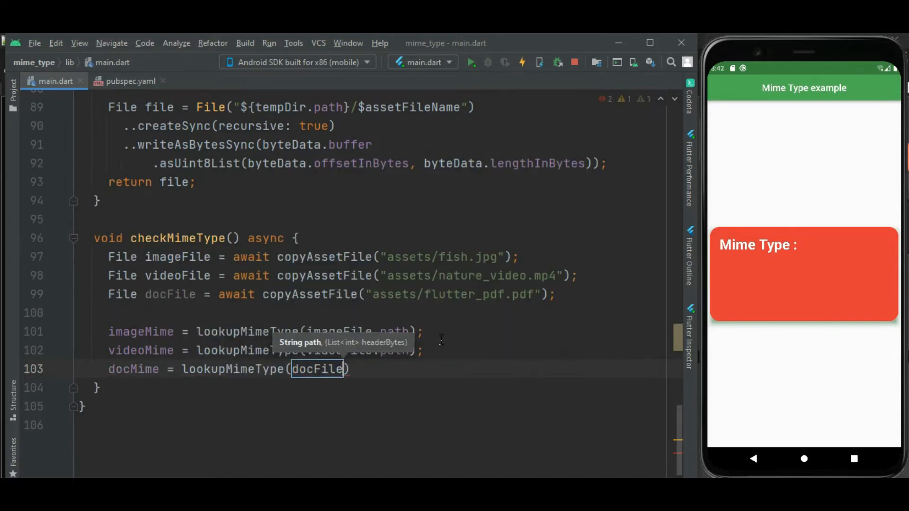
type(".path")
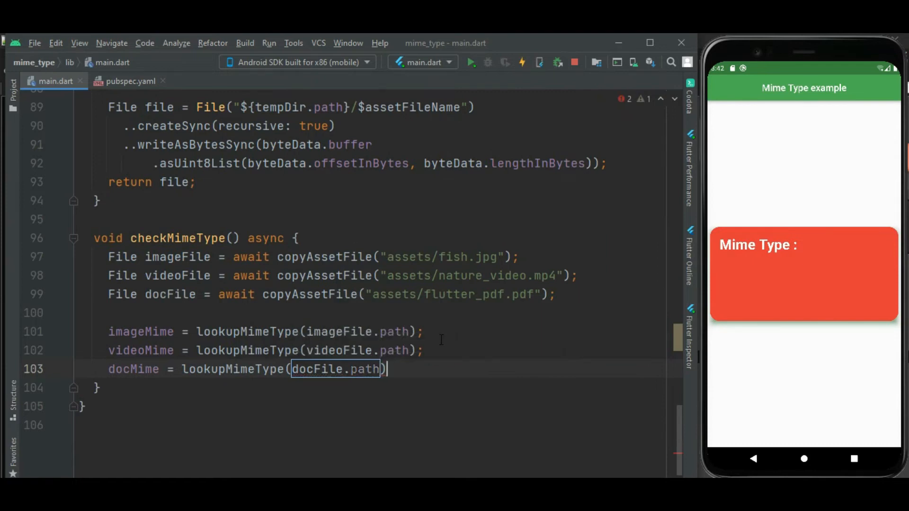
type(";")
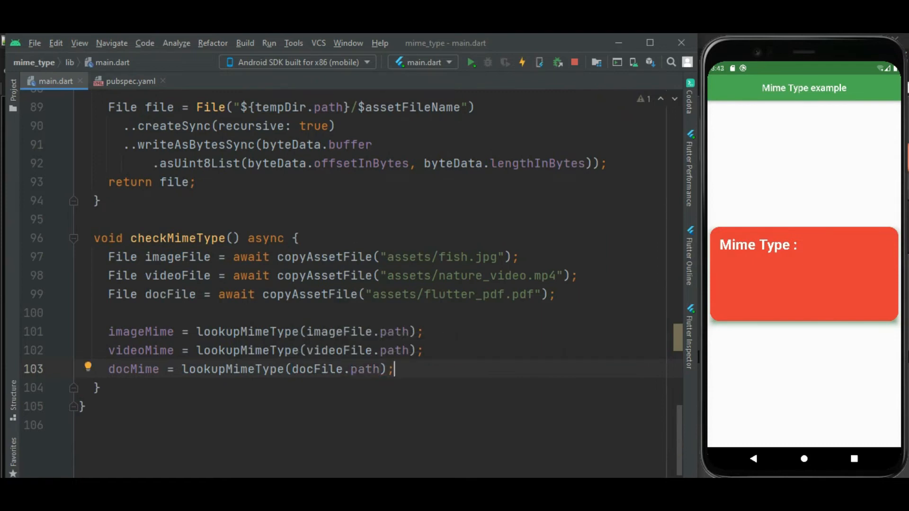
type("setState(() {});")
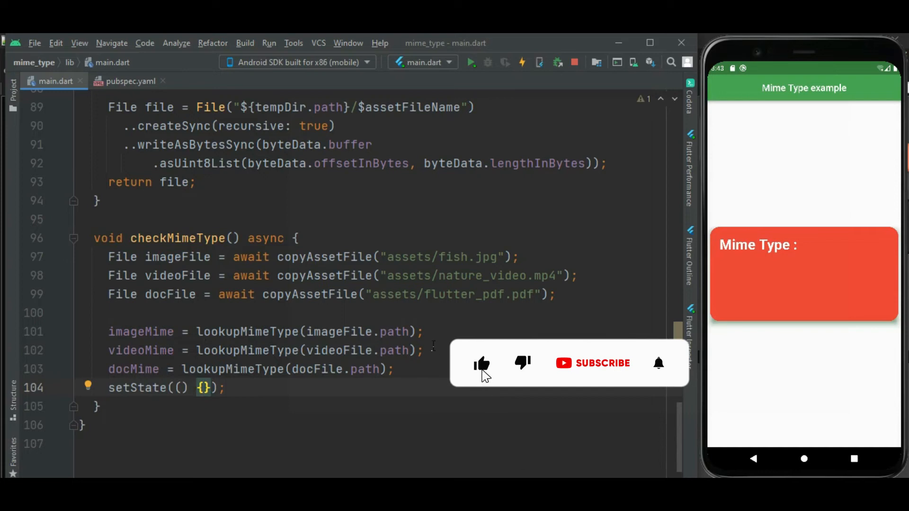
Place a new const entry below the 'Mime Type :' title in the card's Column
left_click(602, 363)
type("const")
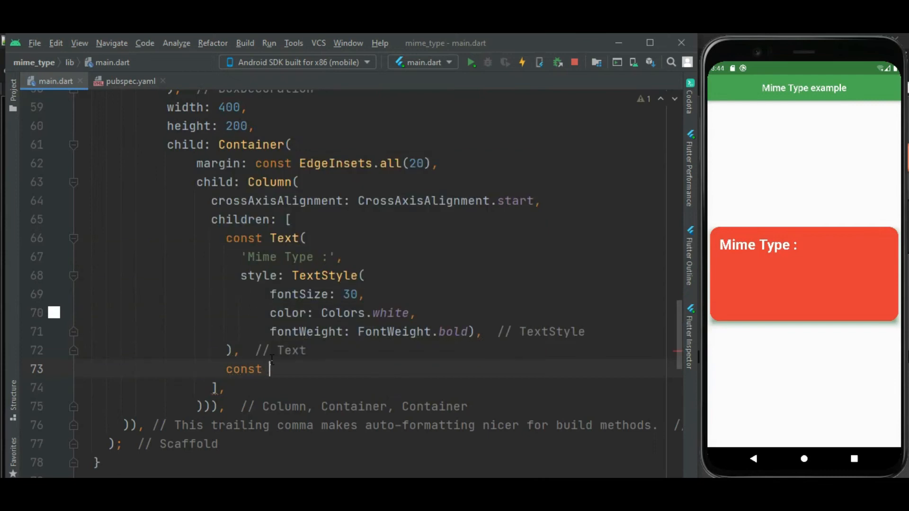
Add a SizedBox spacer with height 10 under the title
type("SizedBox(")
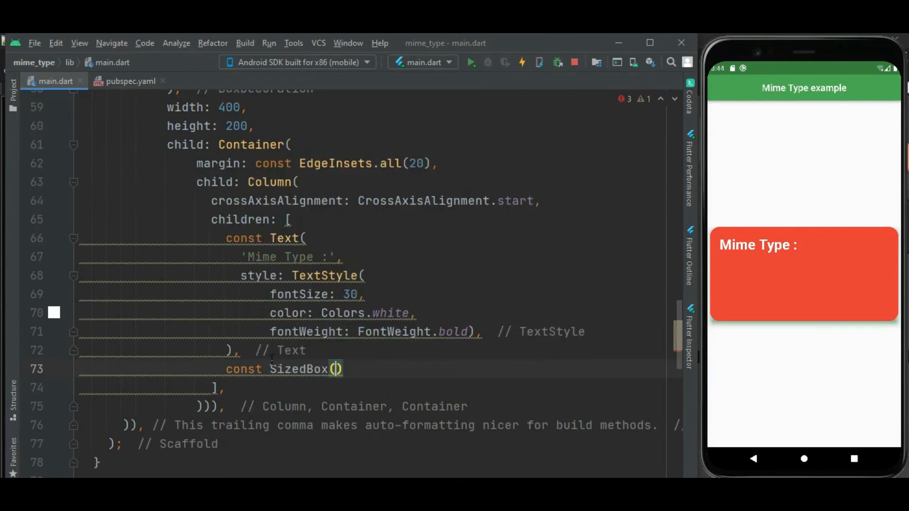
type("height: ,")
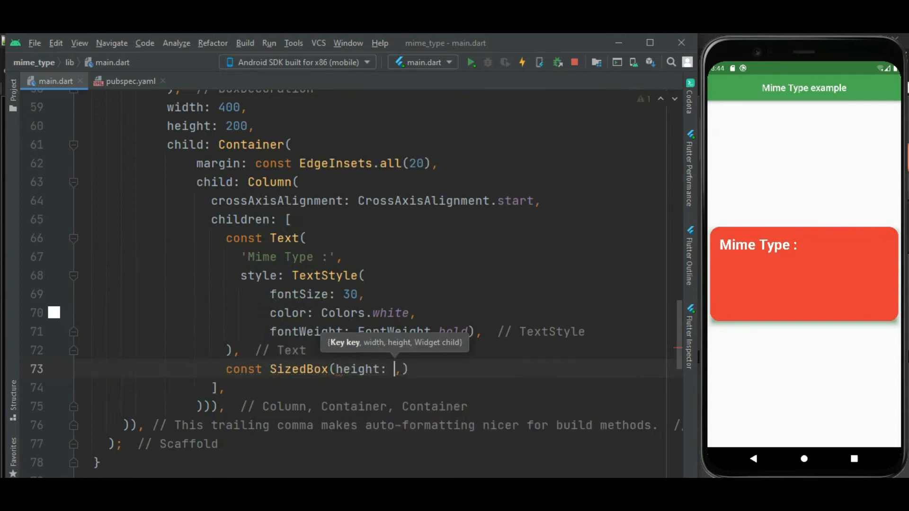
type("10,")
type("const")
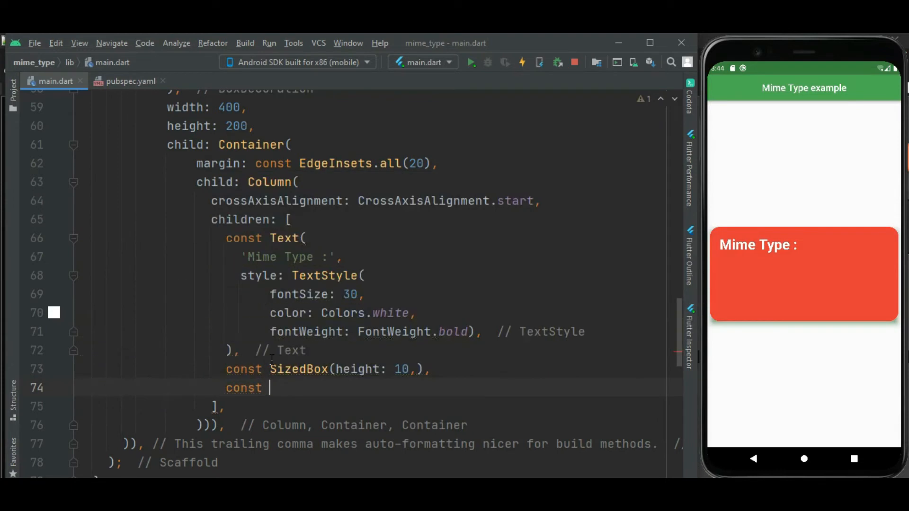
Add Text 'Image Mime type : $imageMime' styled fontSize 20, Colors.white
type("Text()")
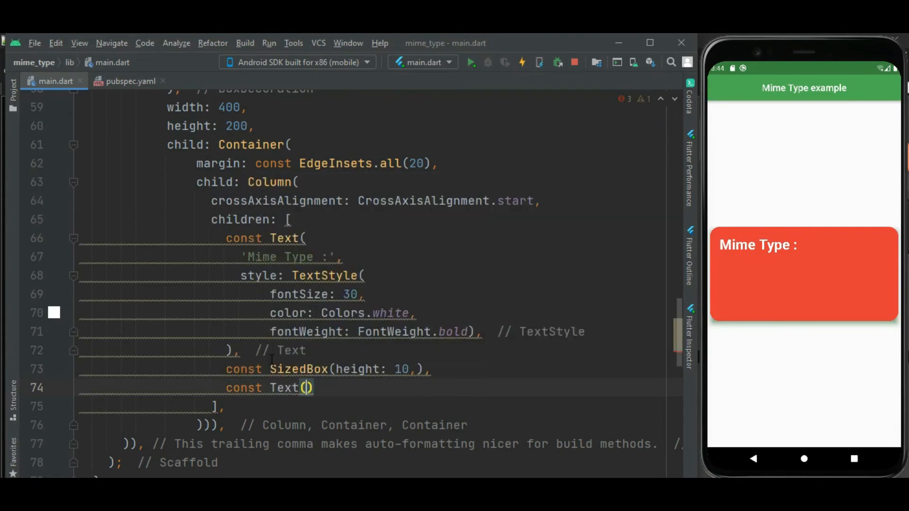
type("\"M\"")
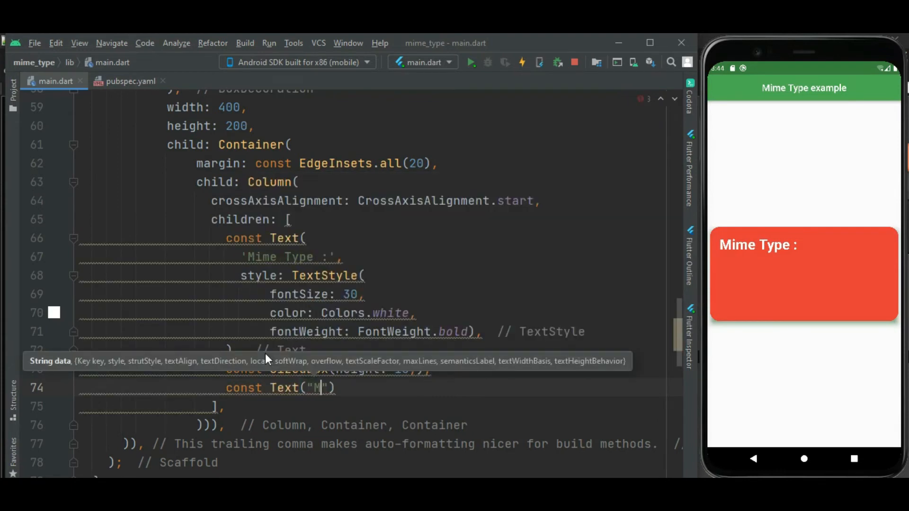
type("ime")
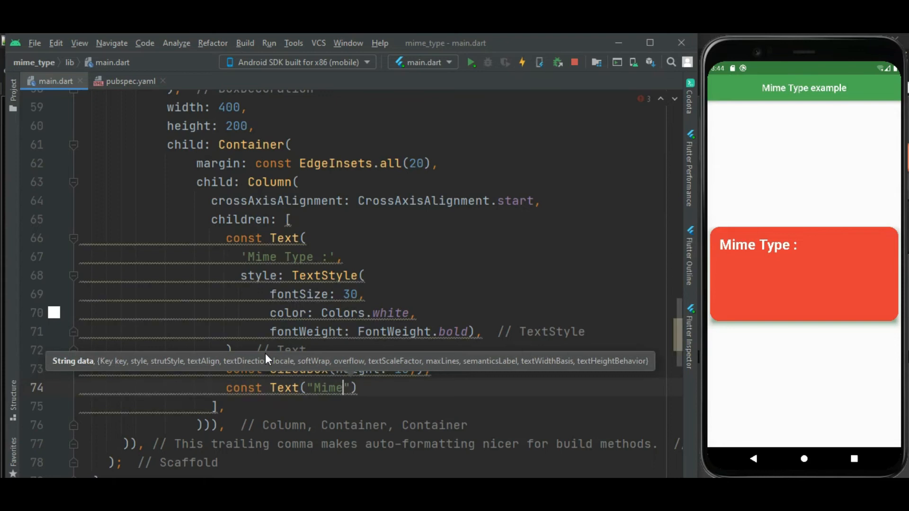
type("Image")
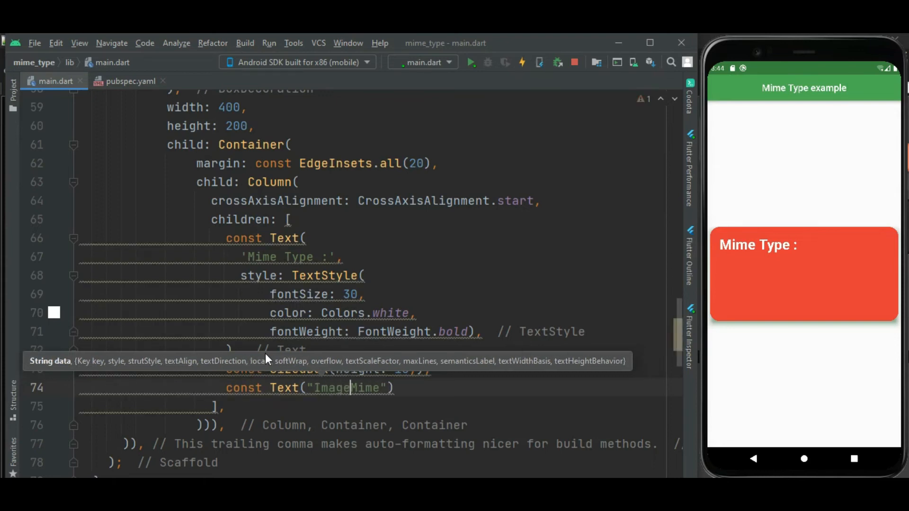
type("Image Mime typ")
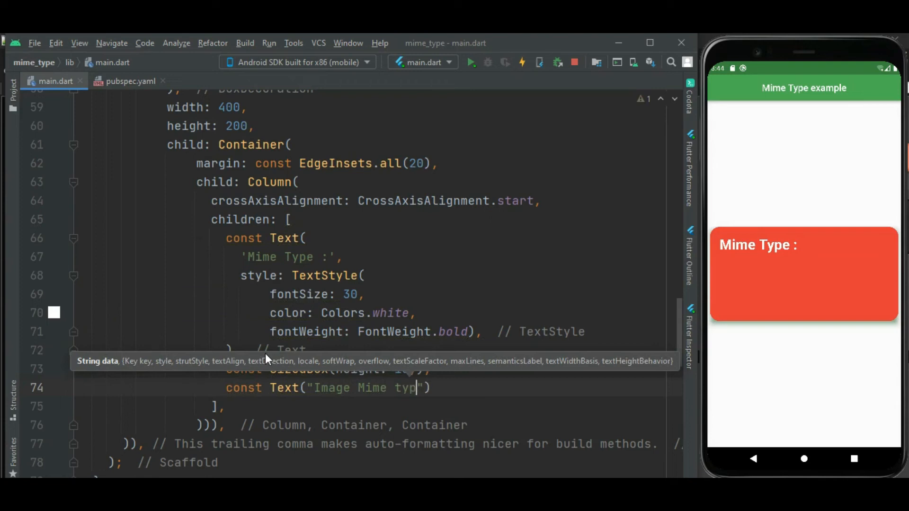
type("e : $imageMime")
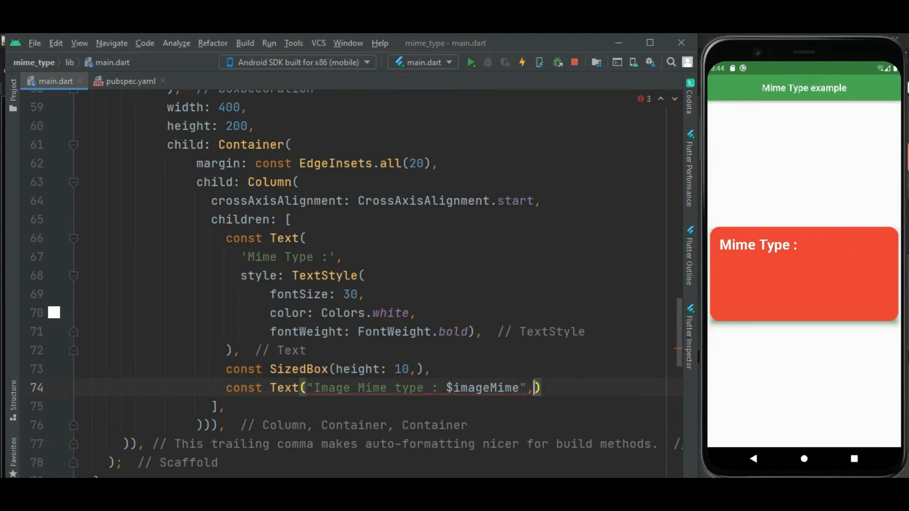
type("style: TextStyle(fontSize:")
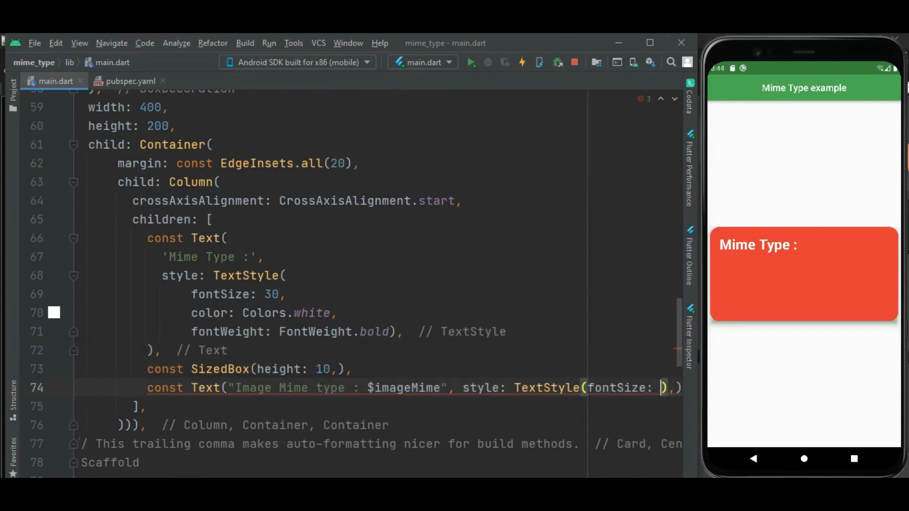
type("20, color: C")
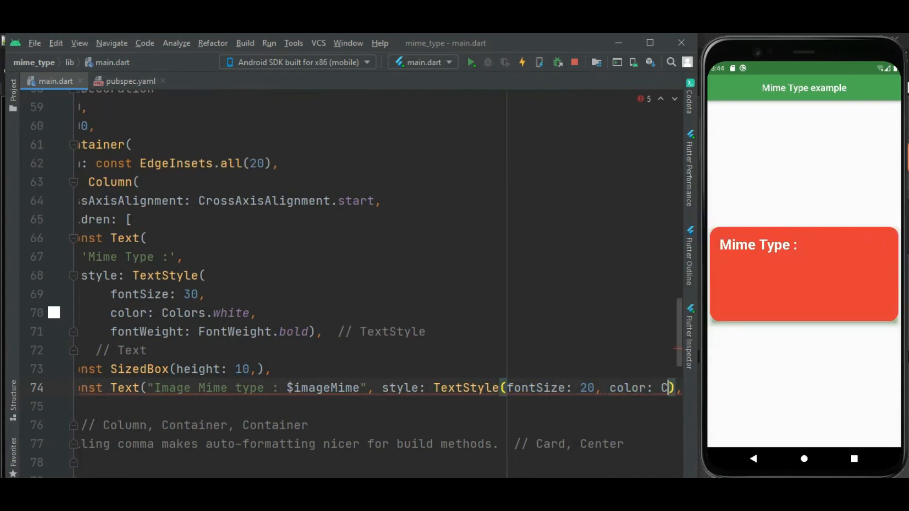
type("olors.w")
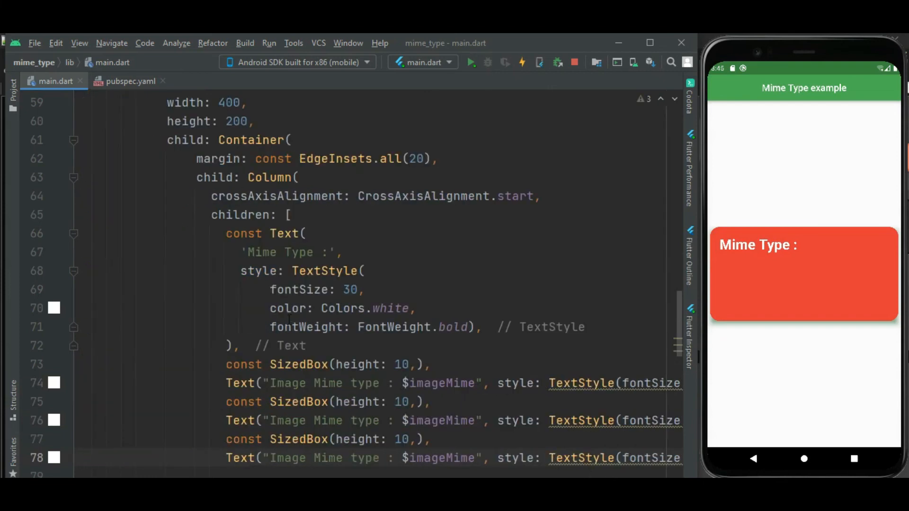
Change the copied lines to show videoMime and docMime instead of imageMime
double_click(287, 421)
type("Video")
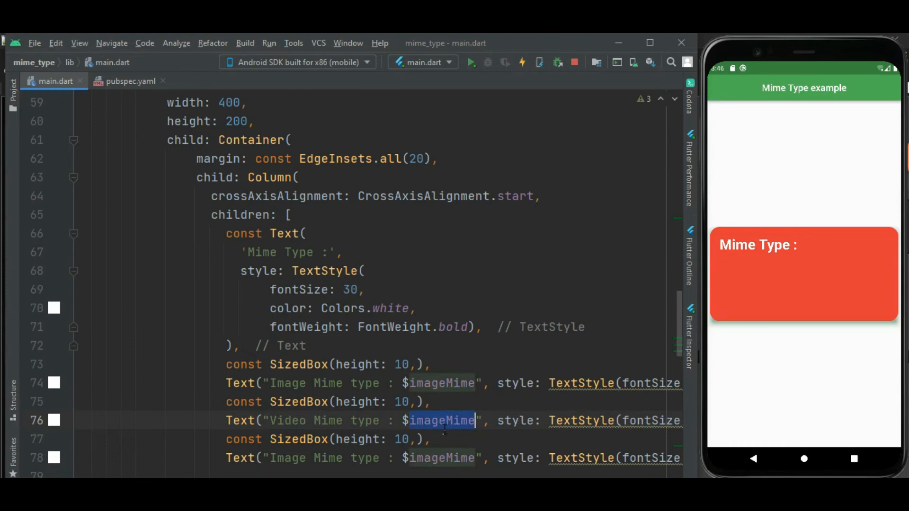
type("videoMime")
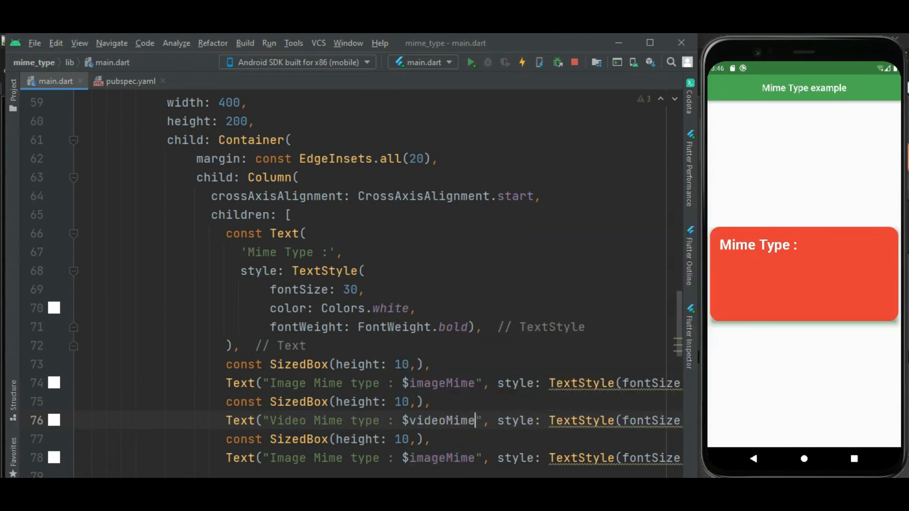
double_click(286, 458)
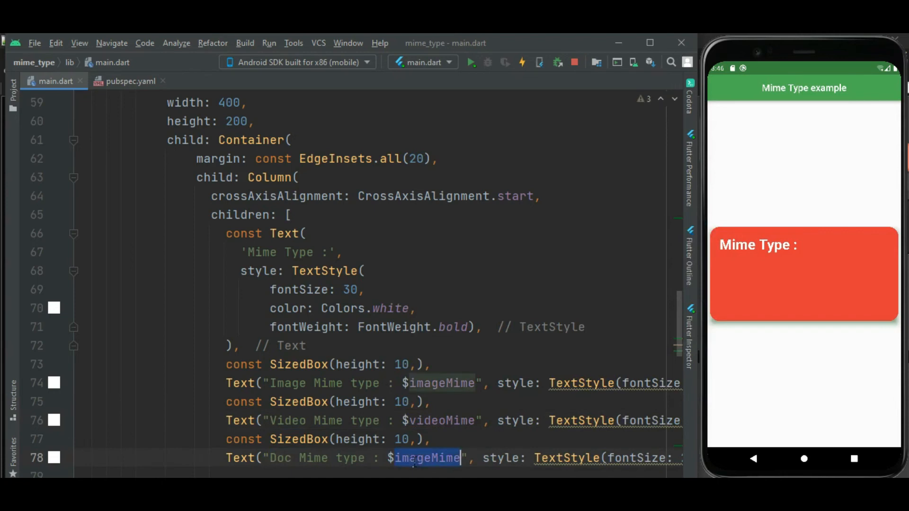
type("docMime")
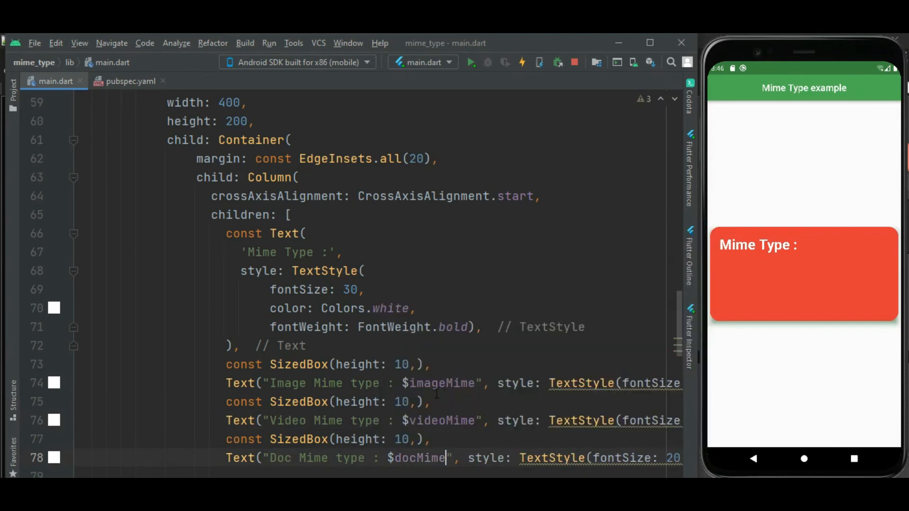
mouse_move(569, 401)
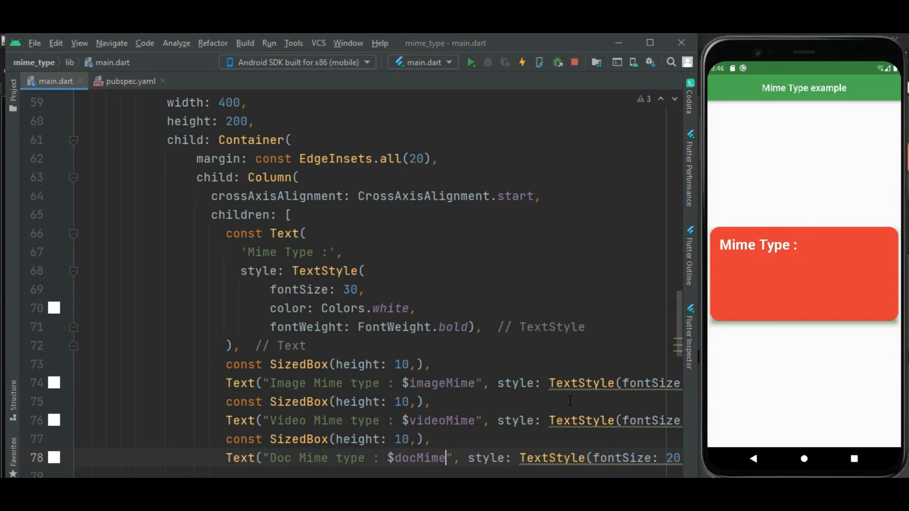
type("const TextStyle(fontSize: 20, color: Colors.white),")
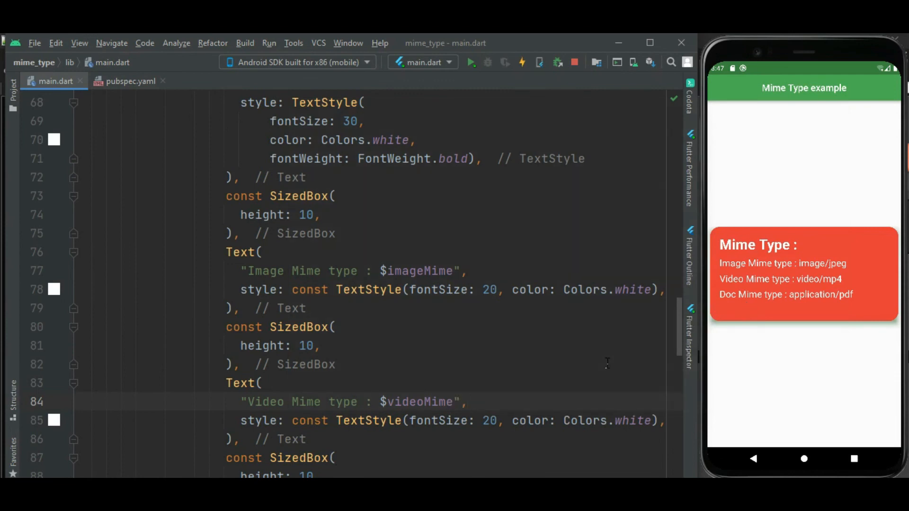
Scroll through the reformatted Column code listing the three MIME type lines
scroll("down", 3)
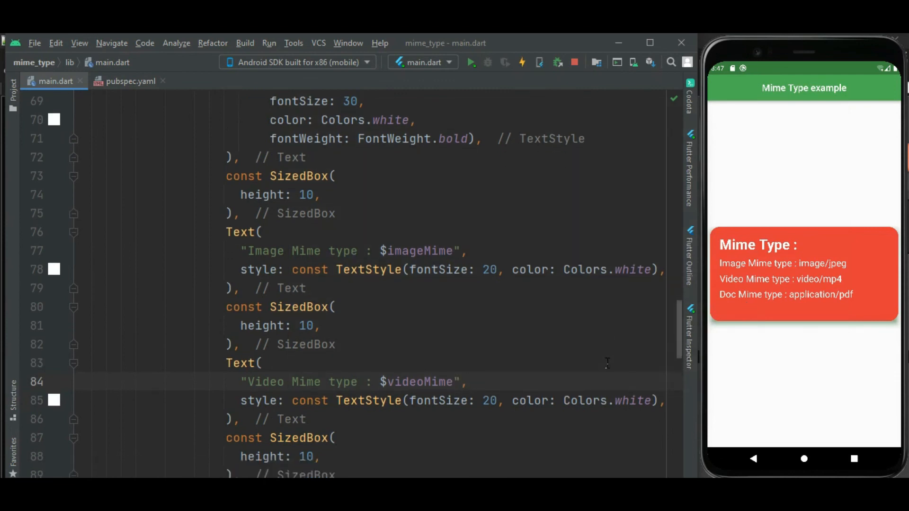